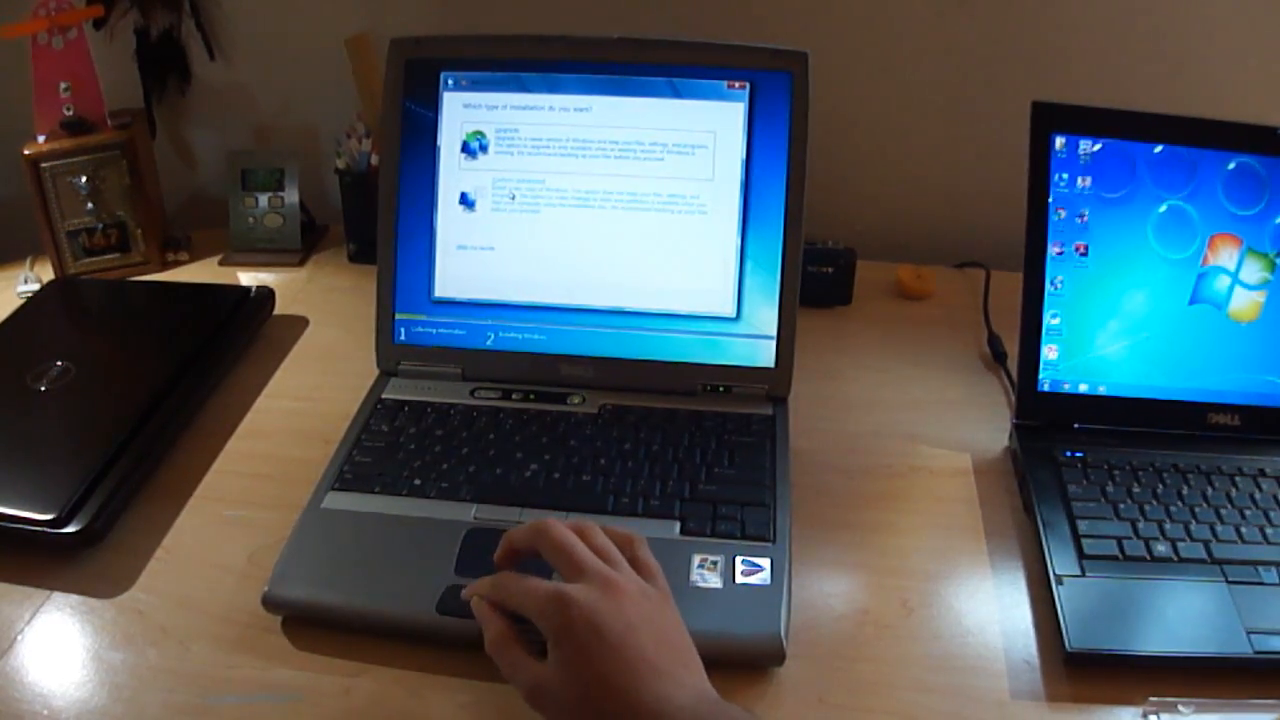
Choose the Custom (advanced) installation type for a clean Windows 7 install
click(480, 200)
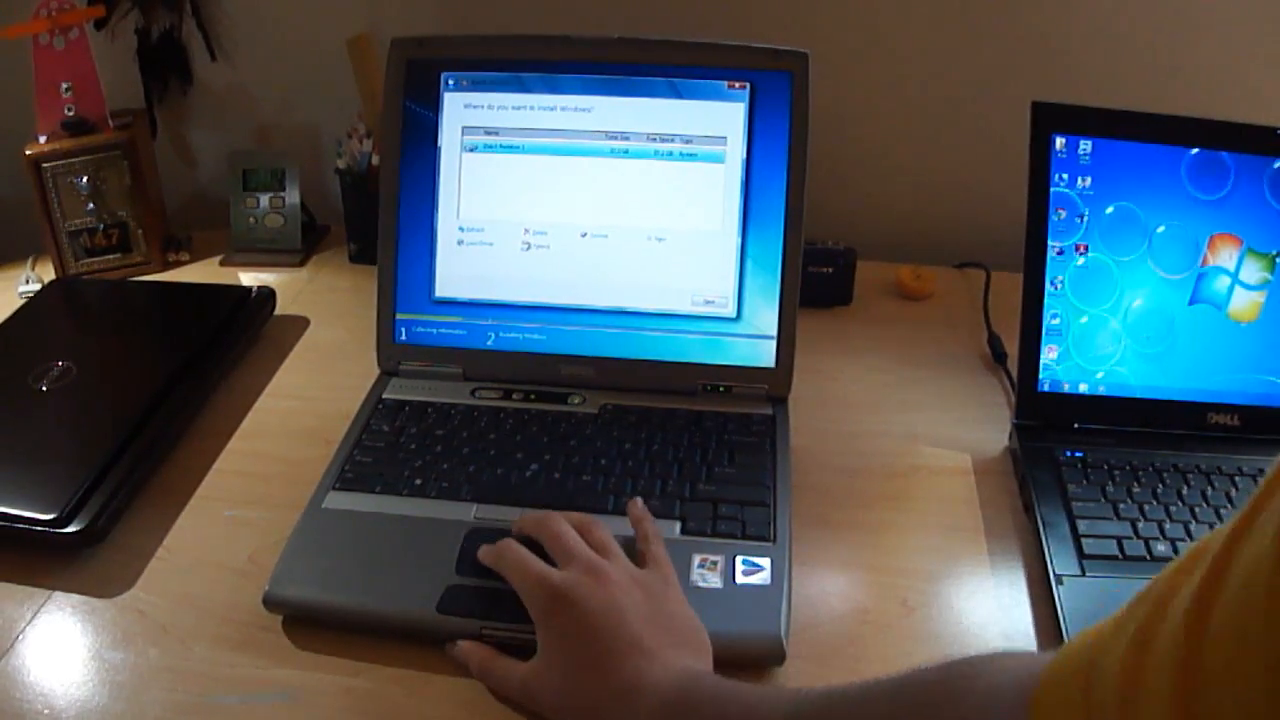
click(710, 302)
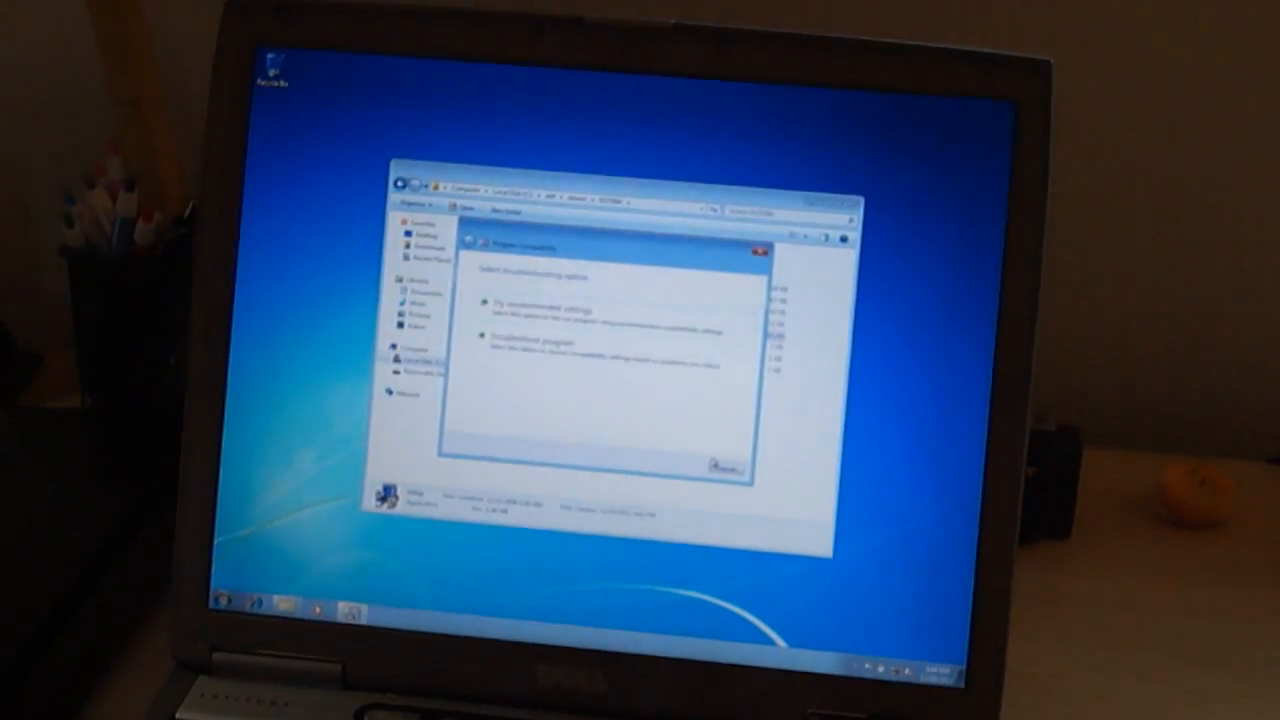
Dismiss the compatibility troubleshooter and run the Intel wireless driver Setup program
click(754, 253)
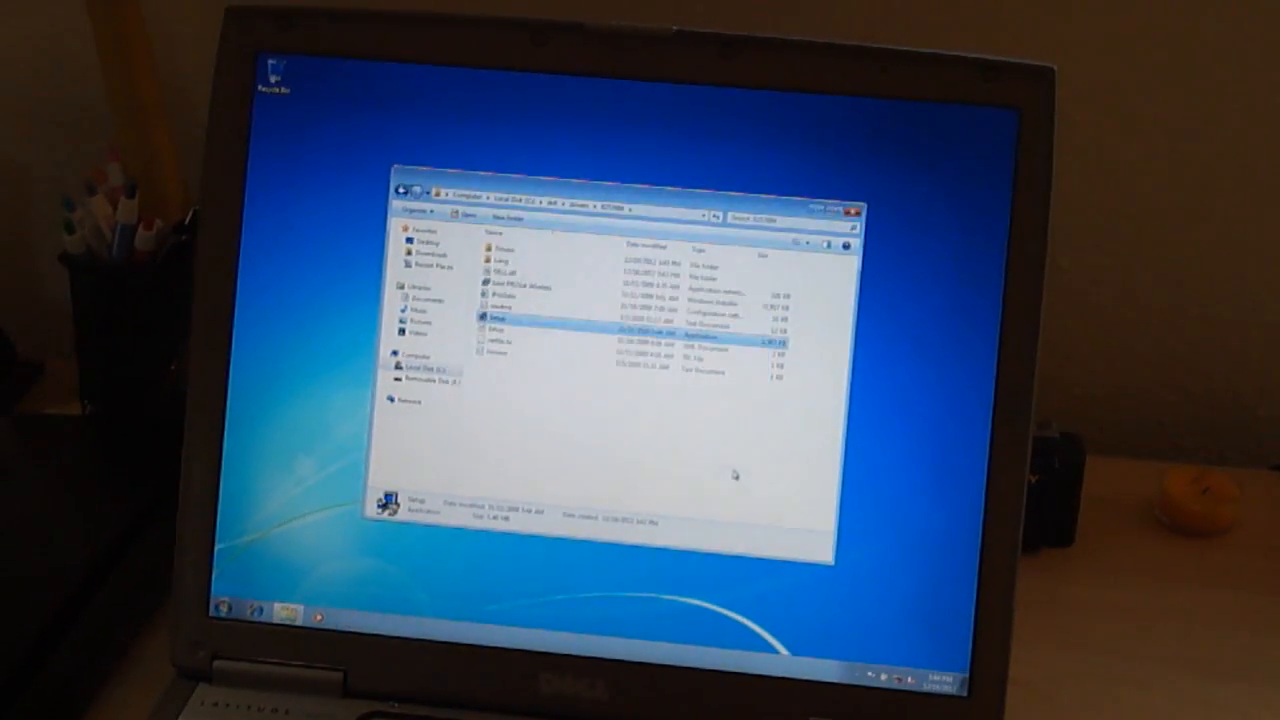
right_click(500, 324)
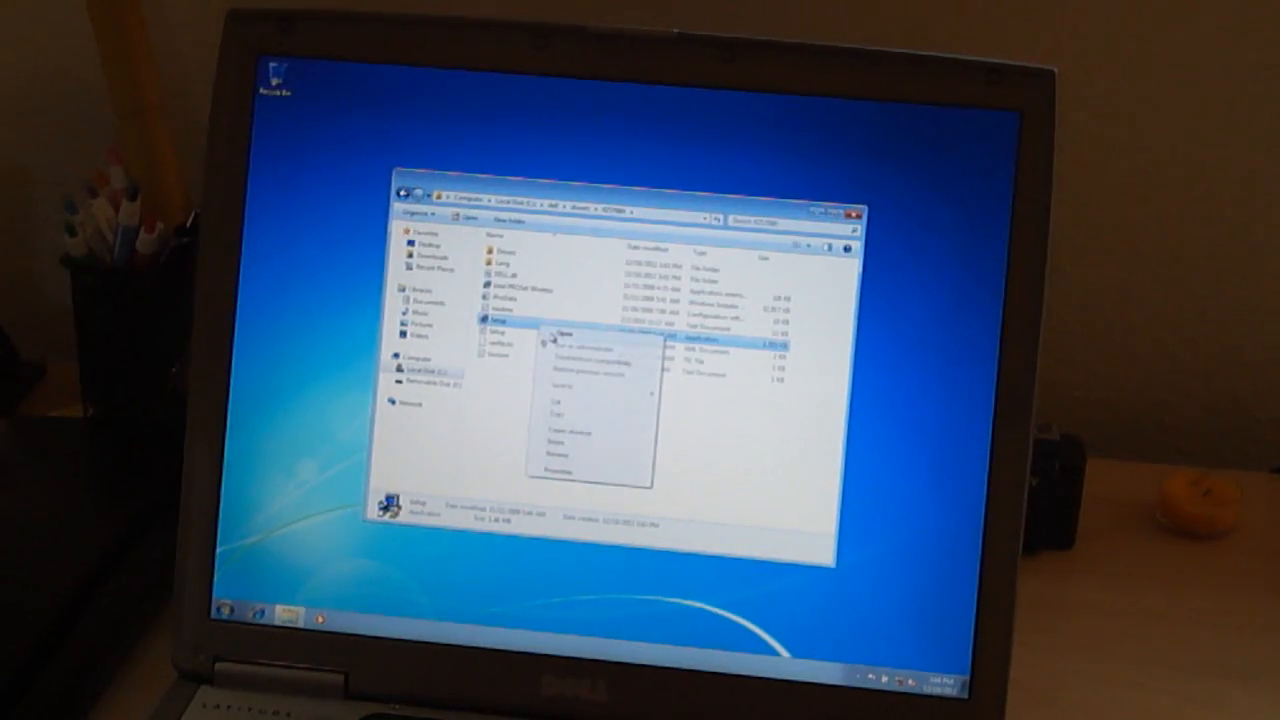
click(563, 348)
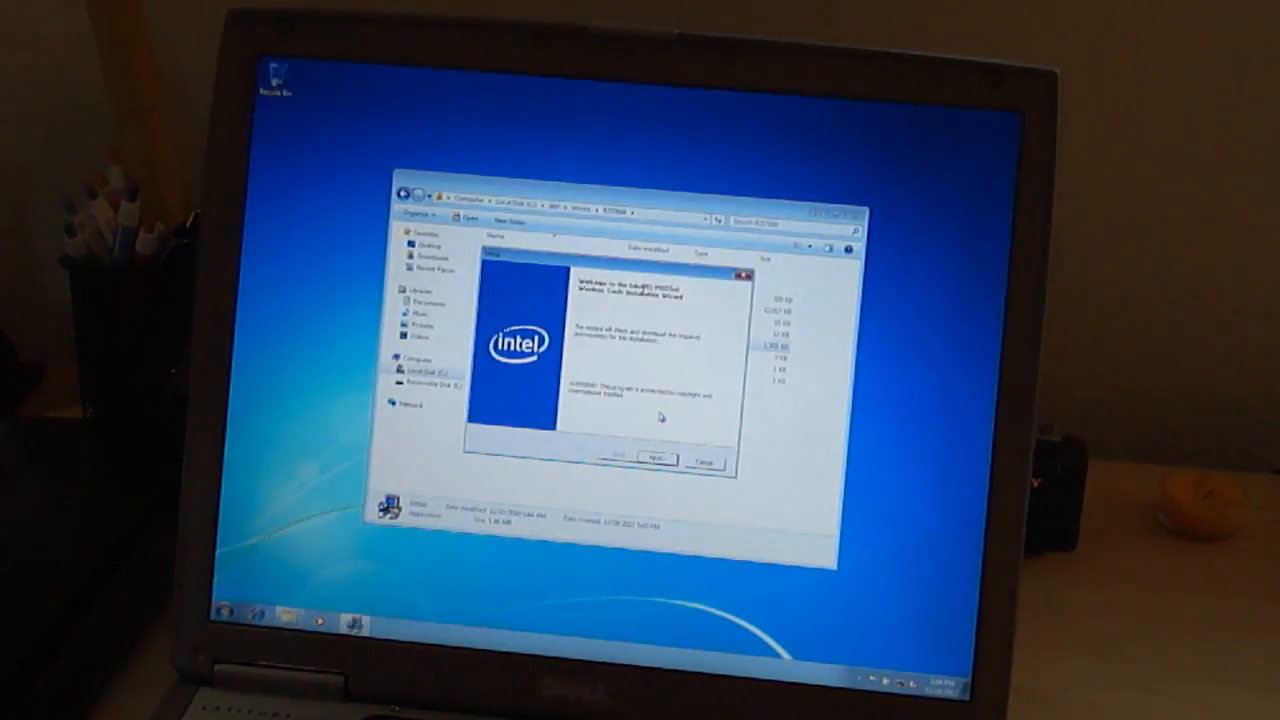
Advance the Intel PROSet/Wireless installer through welcome, license and destination, keeping Typical setup
click(658, 461)
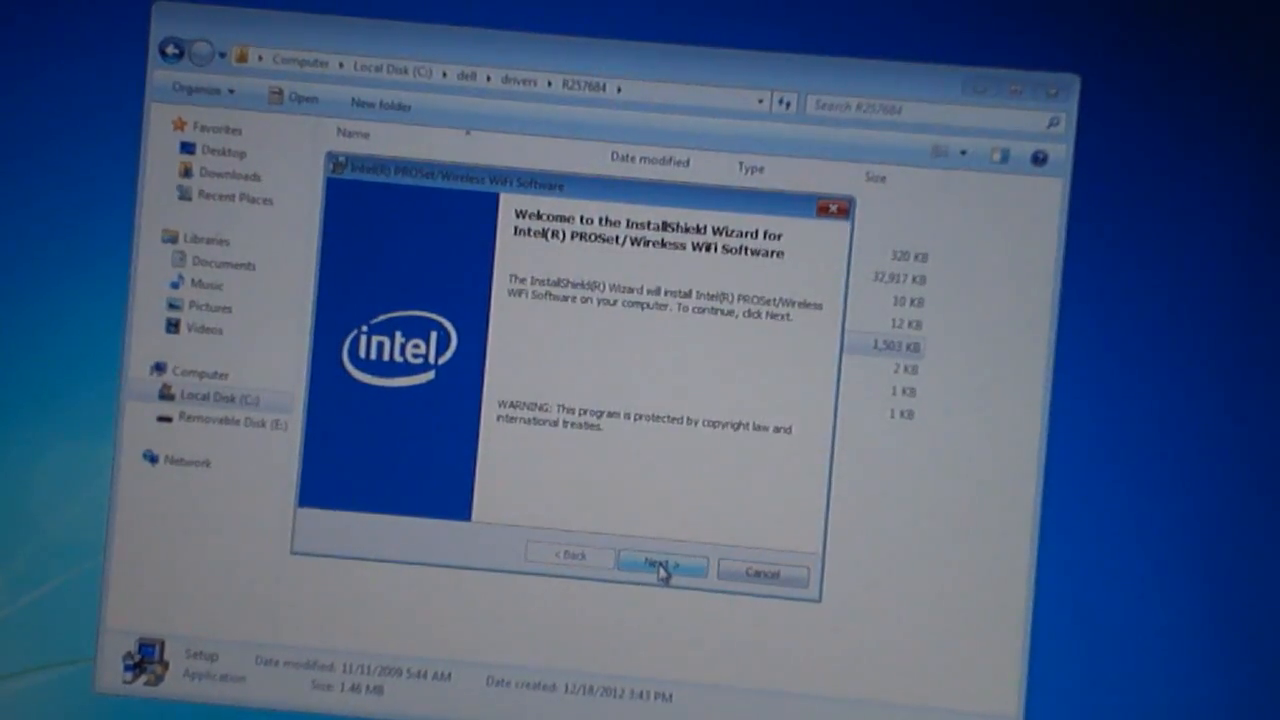
click(662, 566)
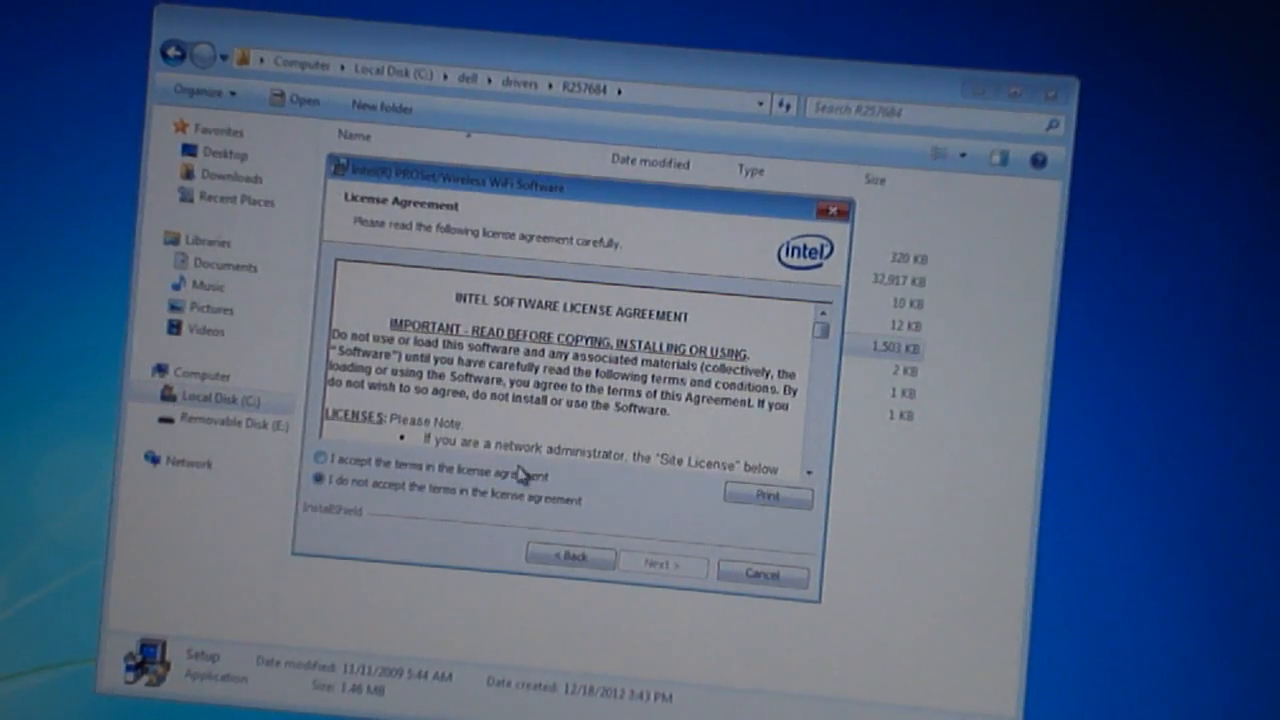
click(663, 565)
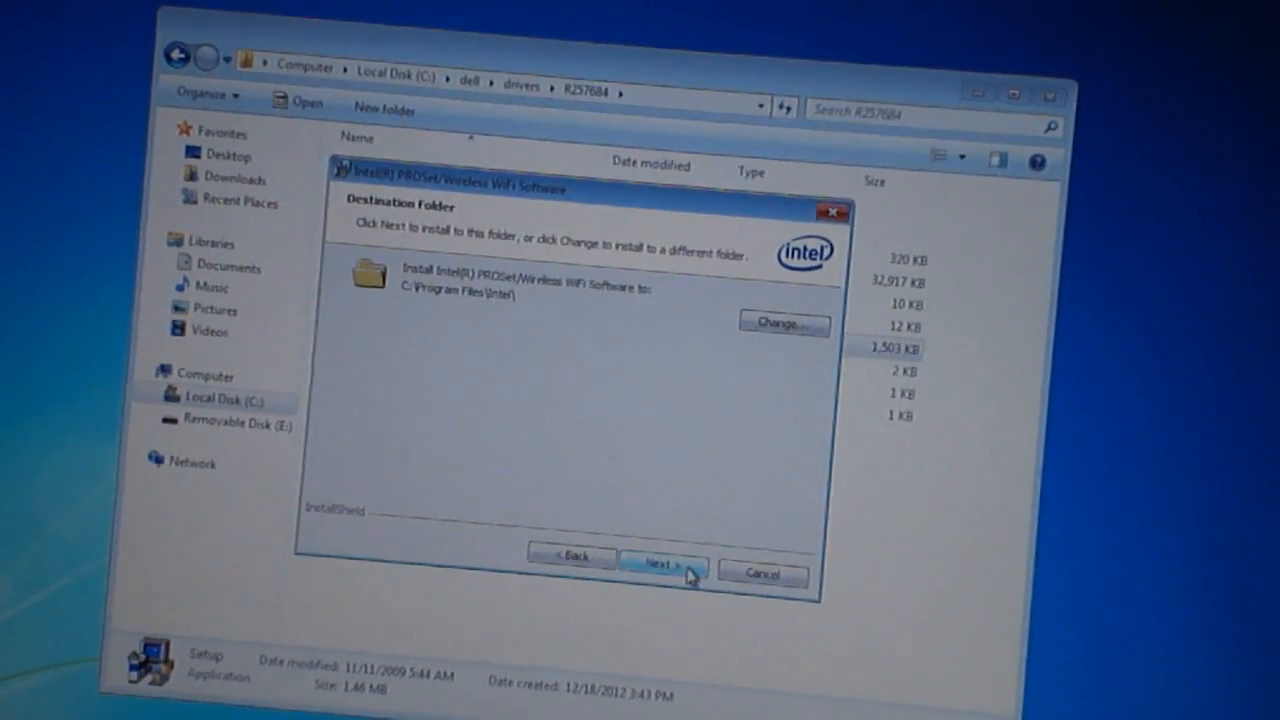
click(663, 565)
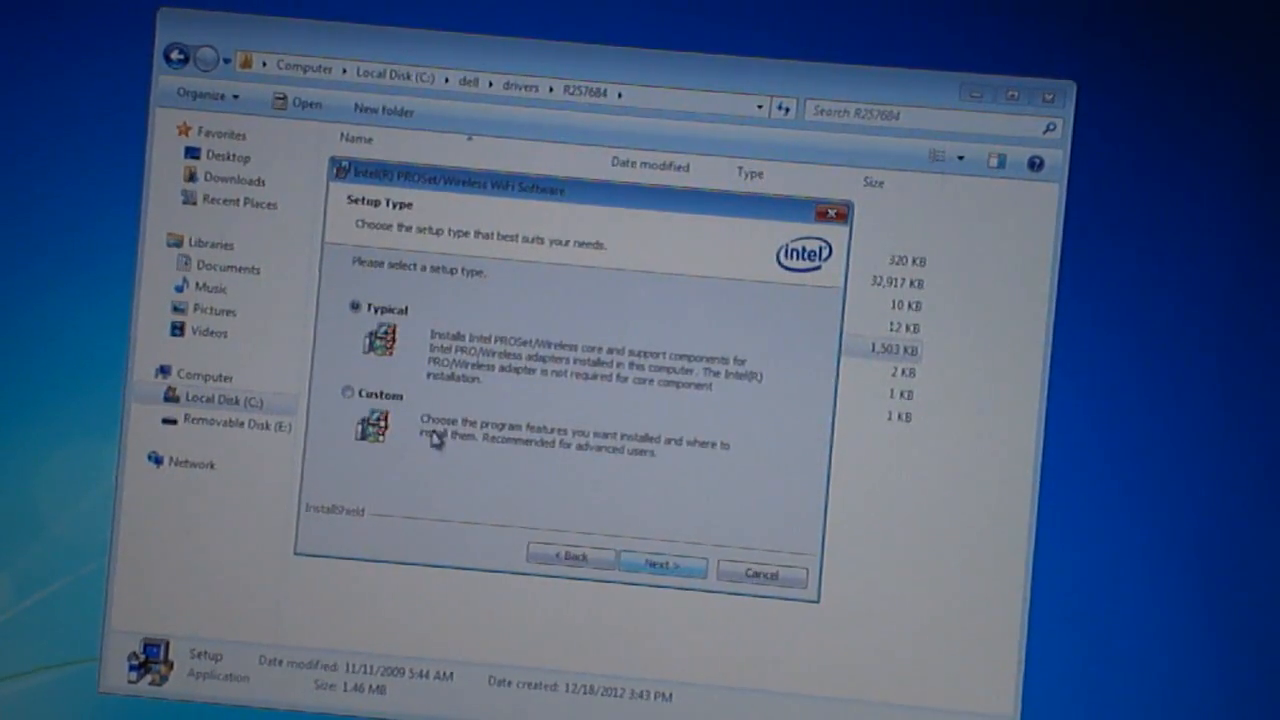
click(662, 567)
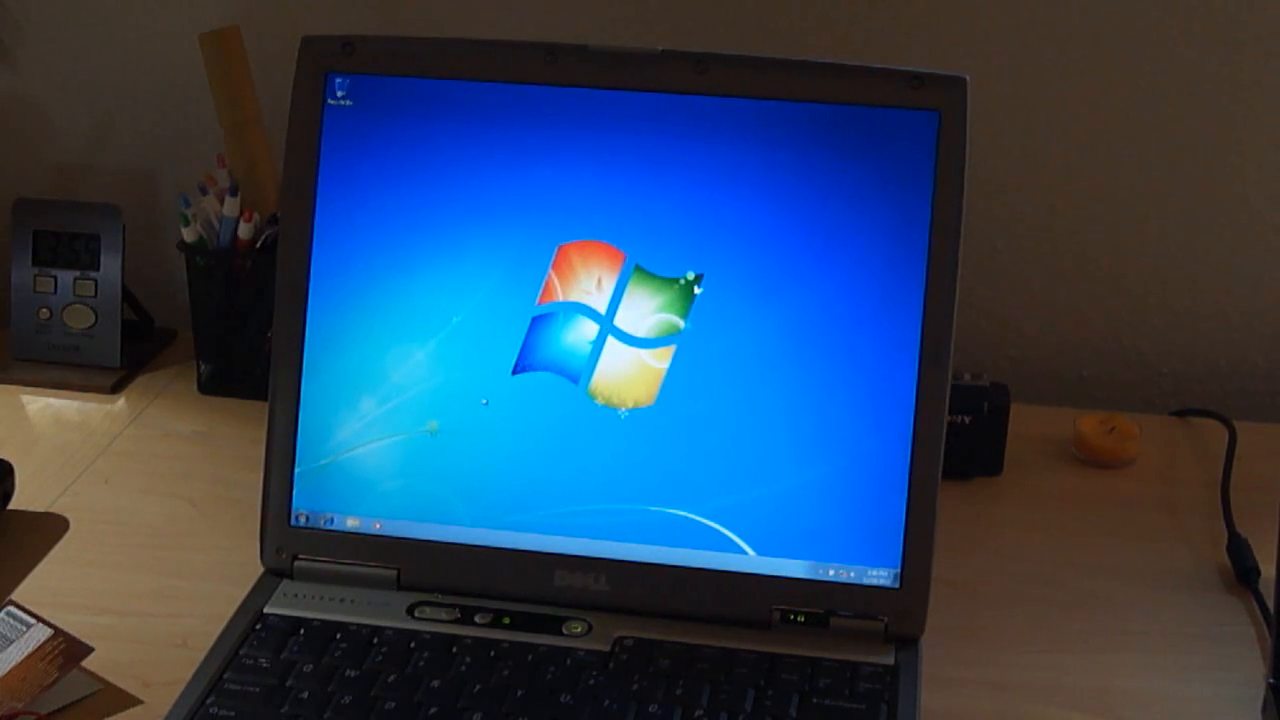
Run the Windows Experience Index assessment from System properties via Rate this computer
click(305, 522)
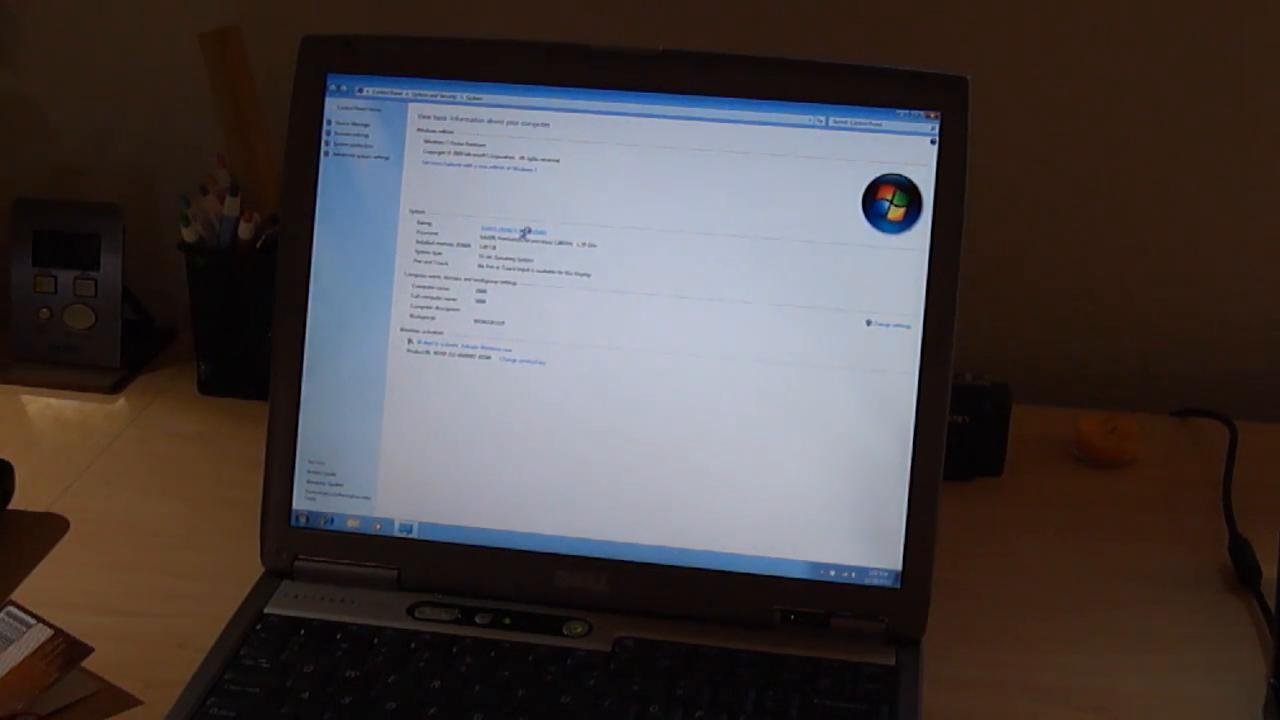
click(505, 218)
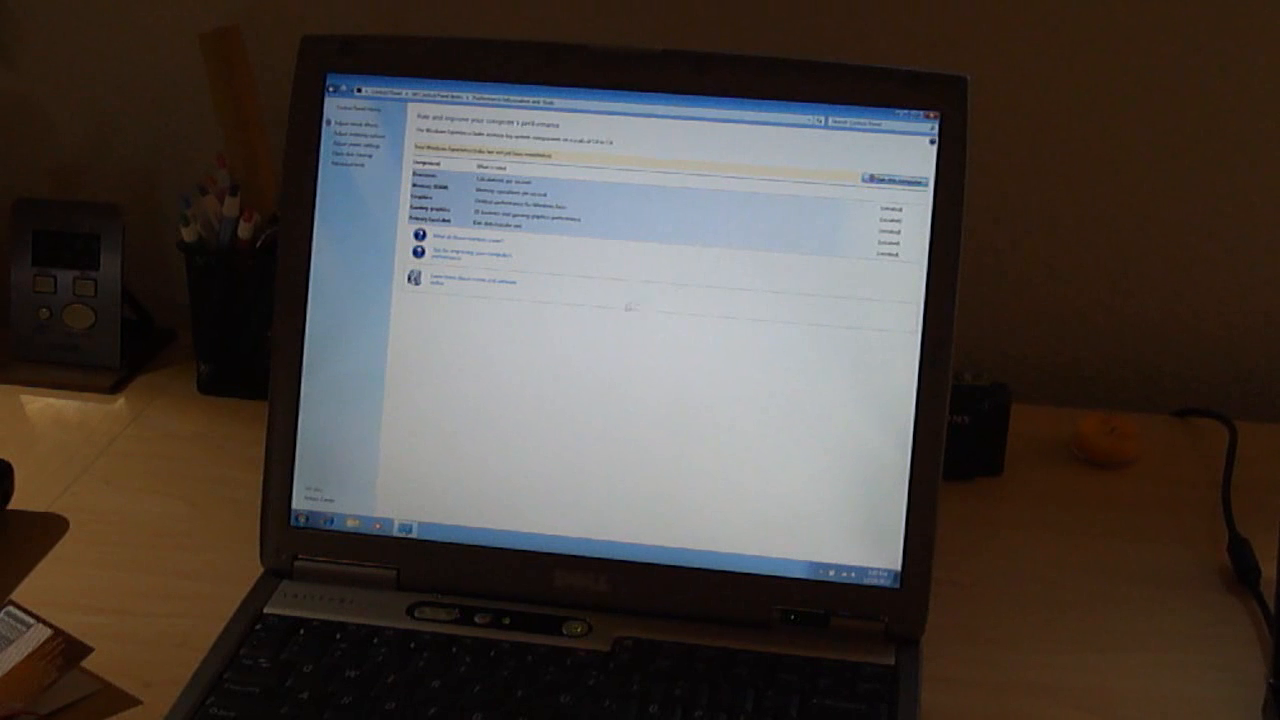
click(889, 179)
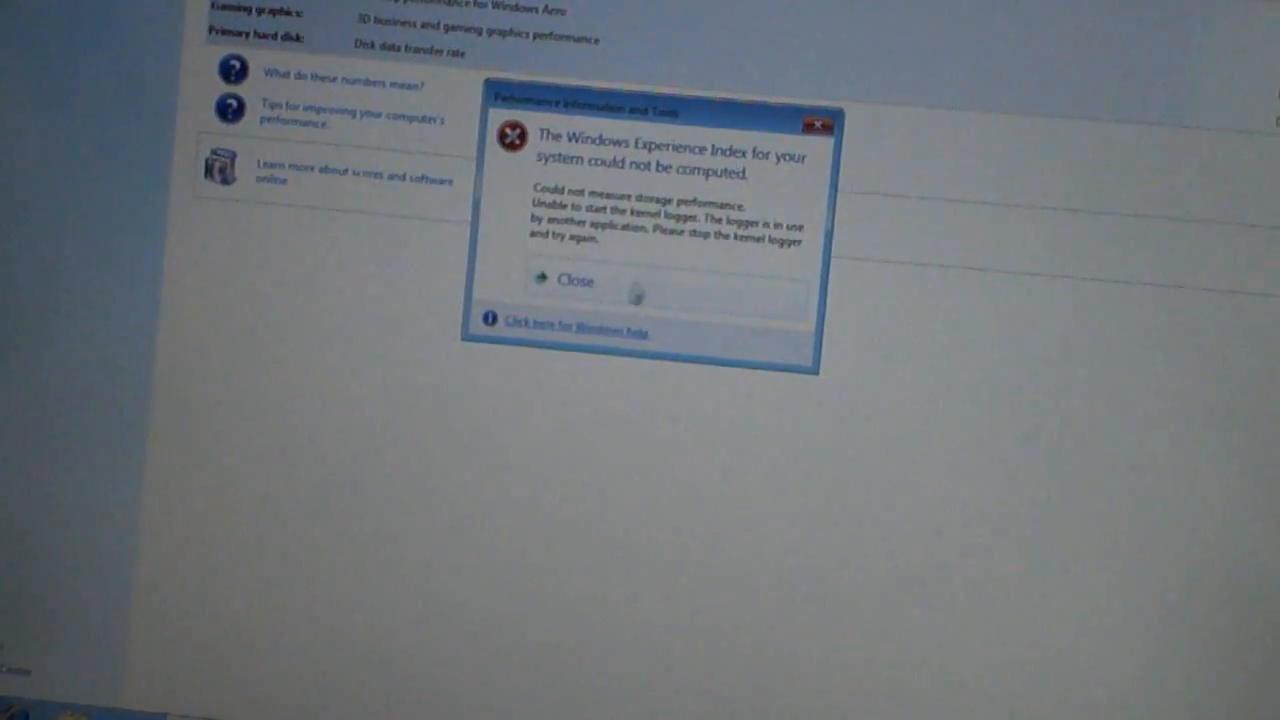
Close the failed assessment error dialog about unmeasured storage performance
click(576, 281)
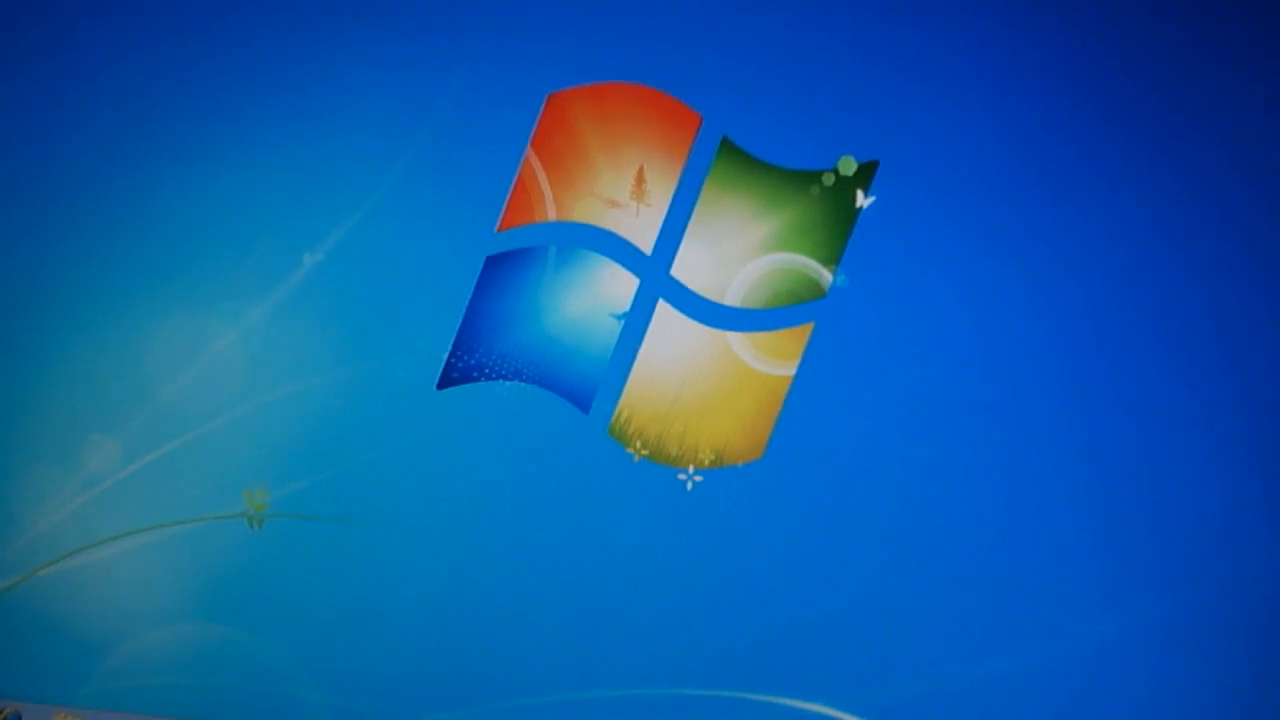
Open Local Disk (C:) Properties from Computer, showing 7.51 GB used of 37.2 GB
click(20, 710)
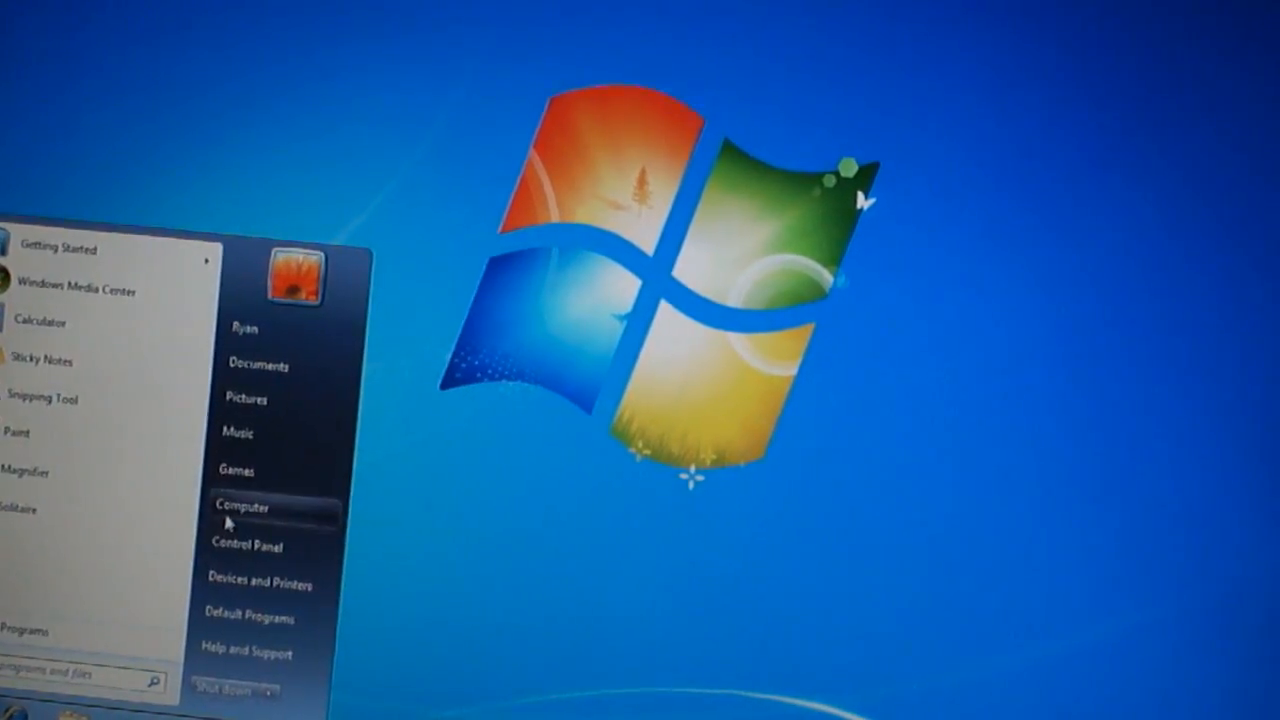
click(242, 506)
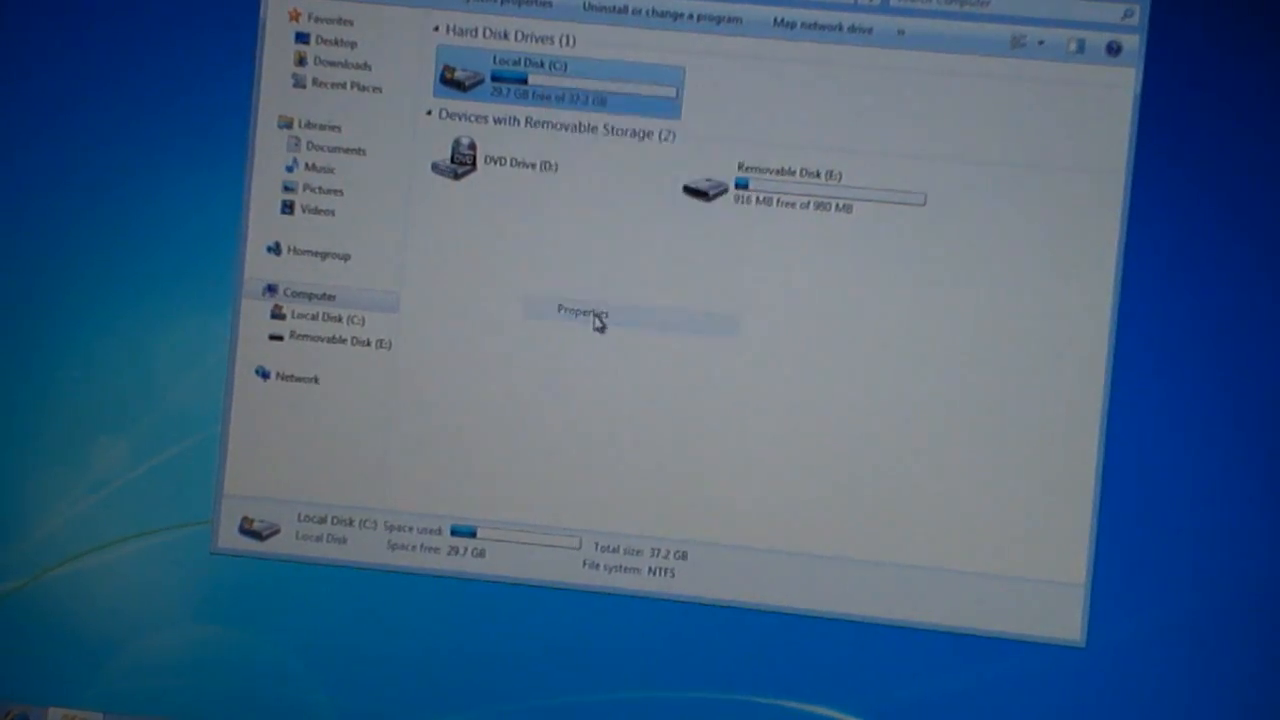
click(581, 312)
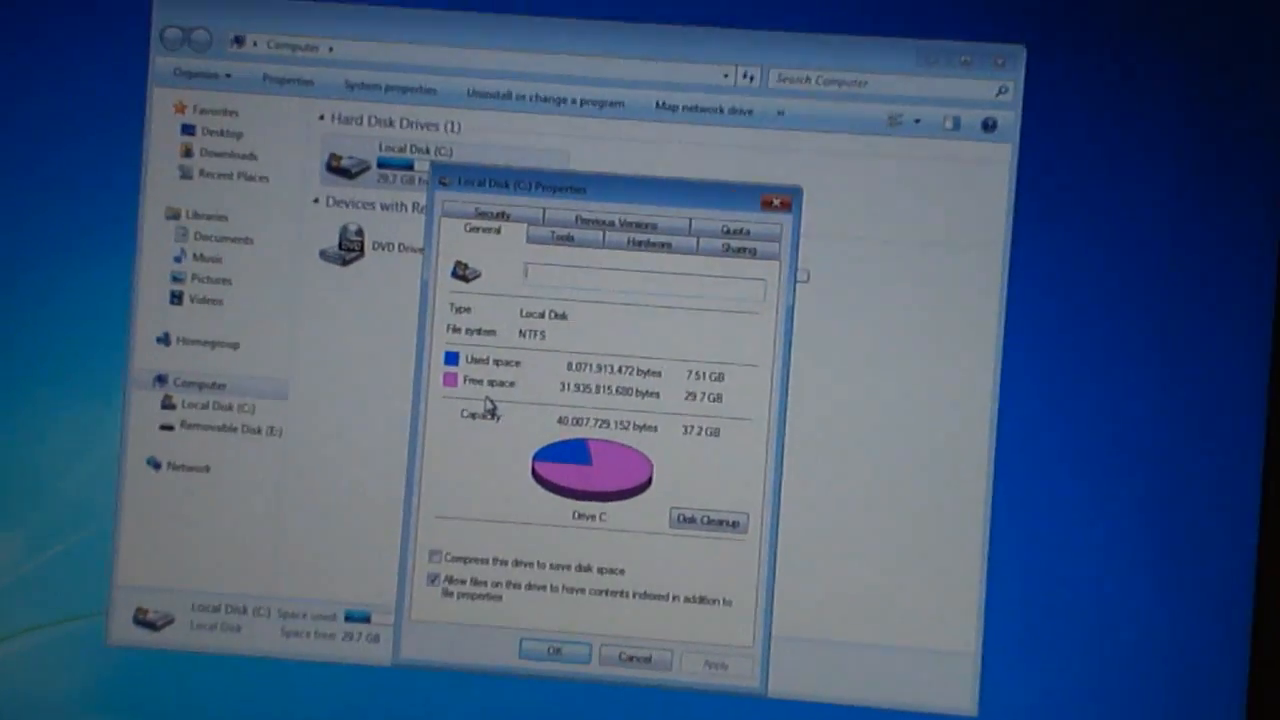